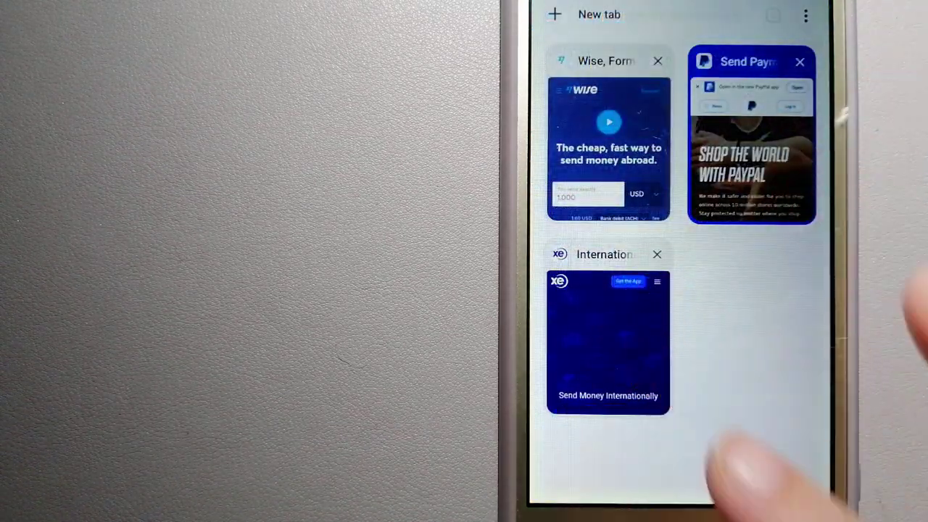
Switch to the Xe Send Money Internationally tab from the tab switcher
{"action": "left_click", "coordinate": [607, 342]}
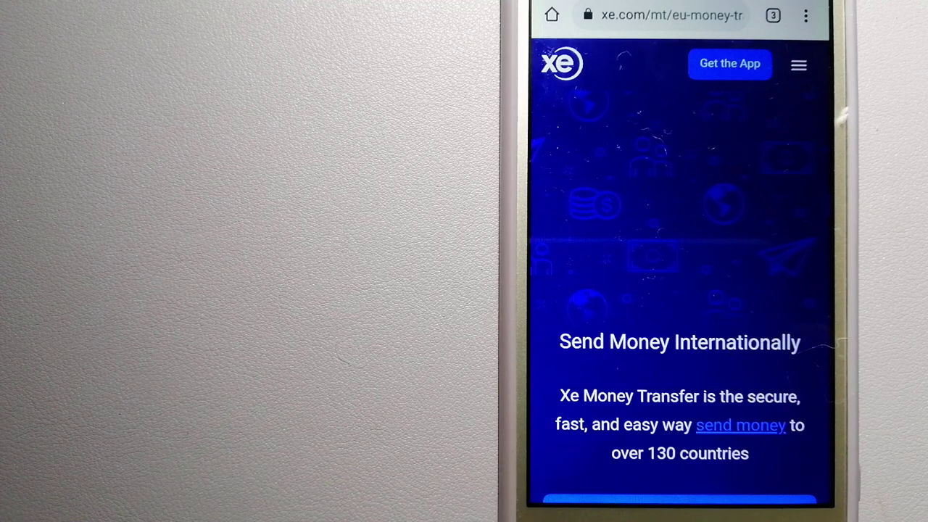